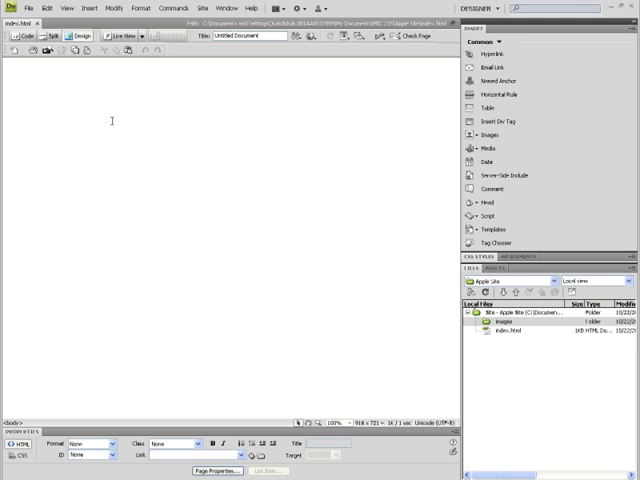
Enter the word 'Apple' as the first line of the blank page
type("Apples")
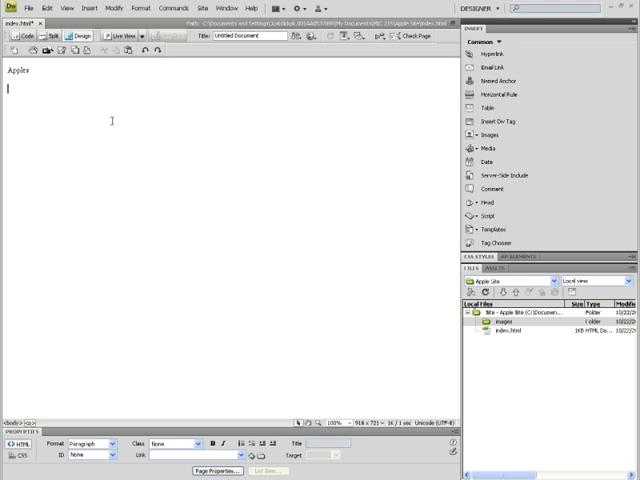
mouse_move(92, 102)
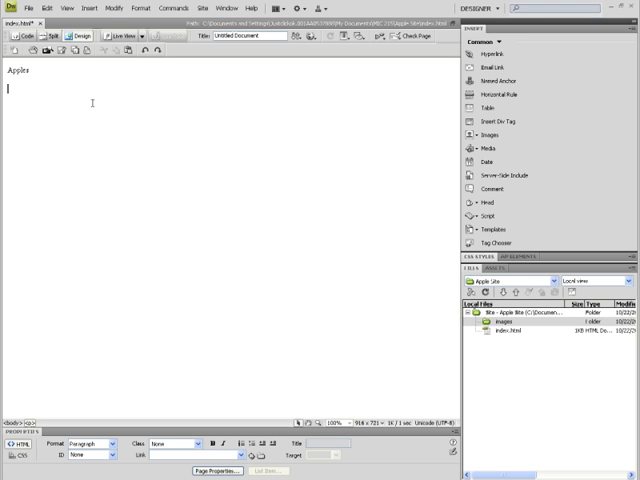
mouse_move(16, 36)
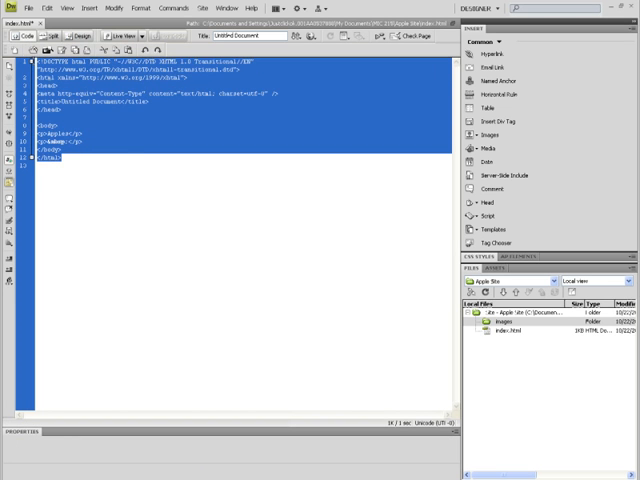
Back in Design view, format 'Apples' as Heading 1 from the Properties panel
left_click(96, 162)
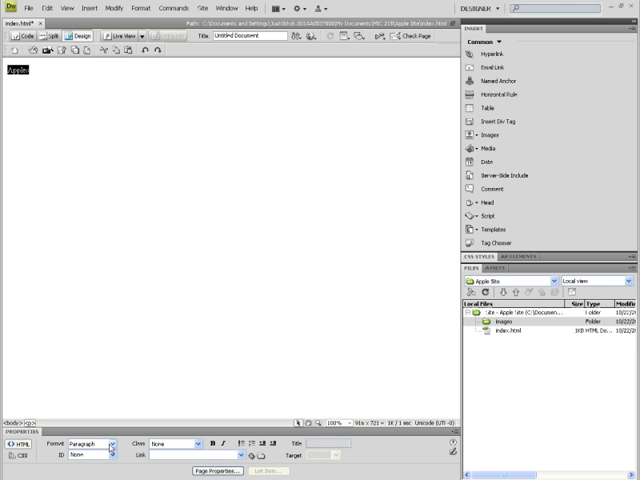
left_click(96, 442)
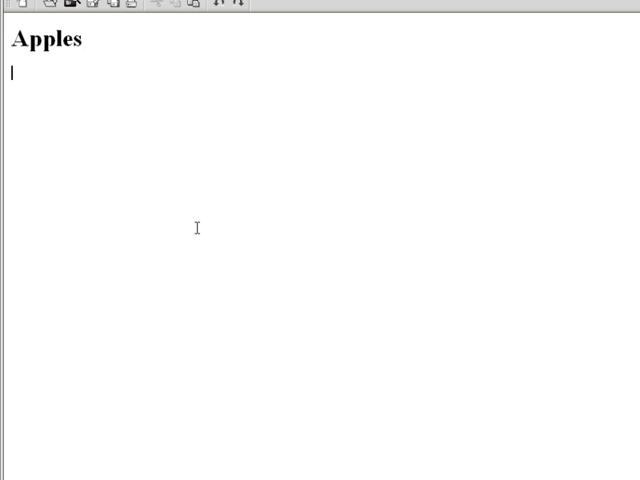
Write the navigation line 'Home - Granny Smith - Red Delicious' under the heading
type("Home")
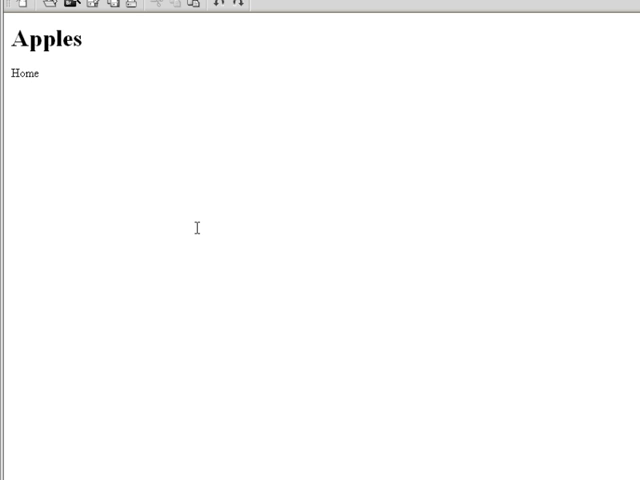
type("Grann")
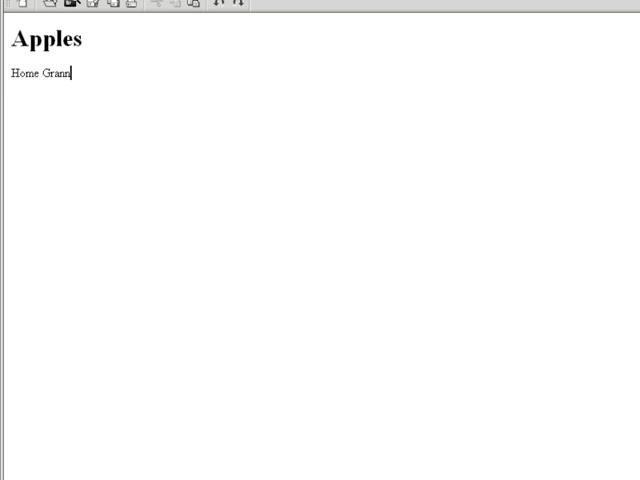
type("y S")
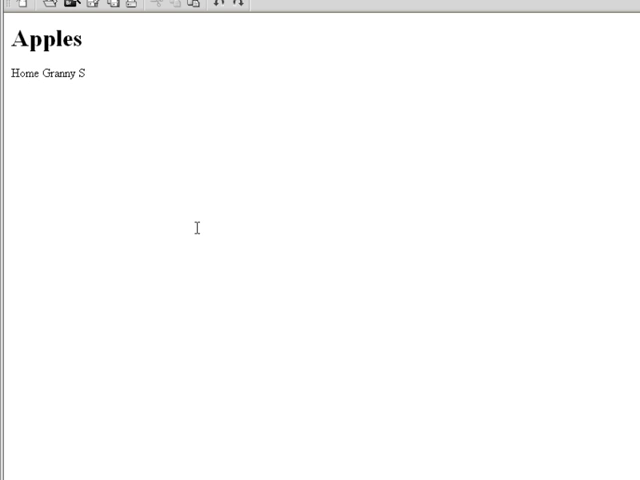
type("mith")
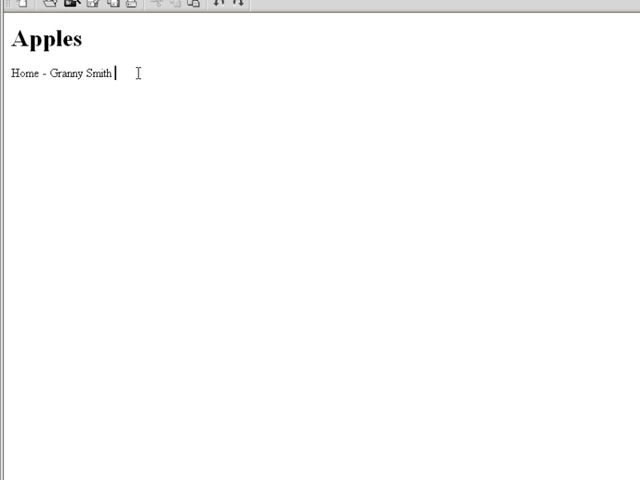
type("-")
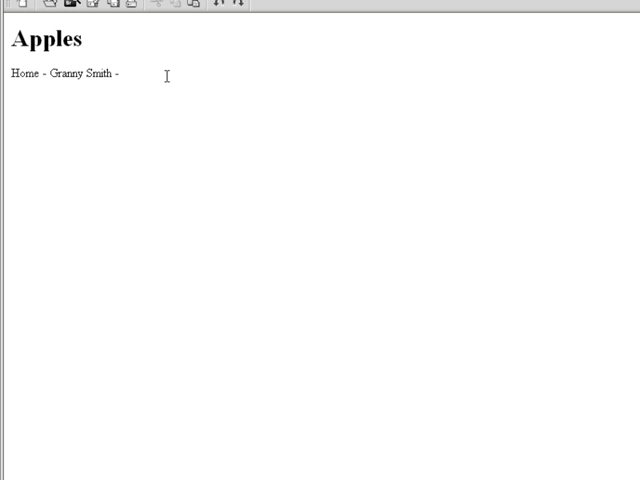
type("Red D")
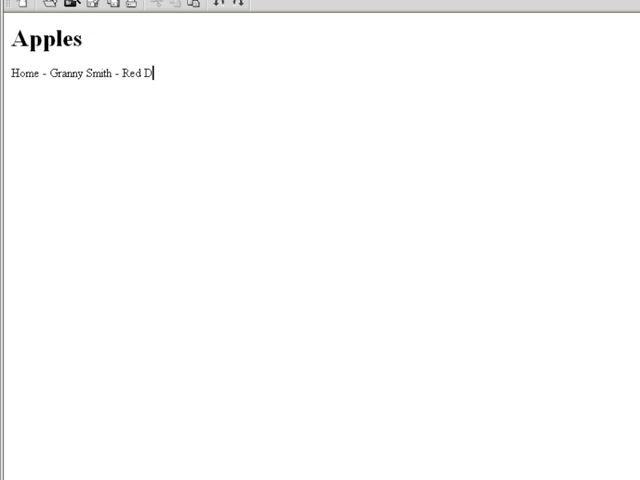
type("elicious")
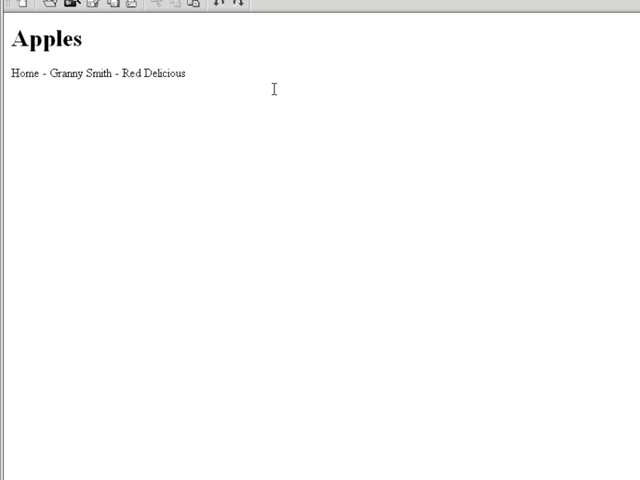
mouse_move(262, 76)
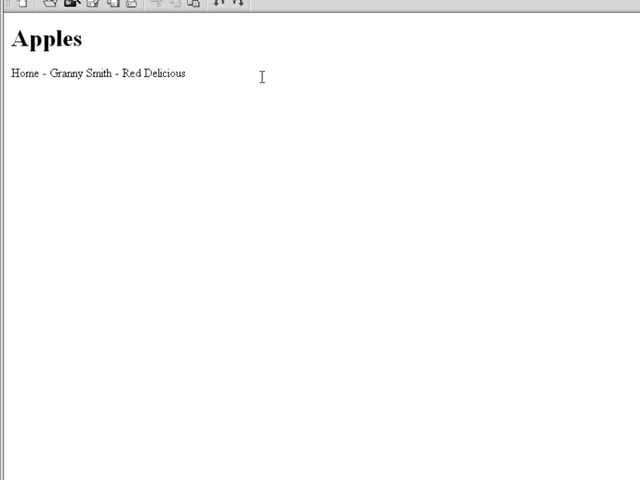
mouse_move(248, 104)
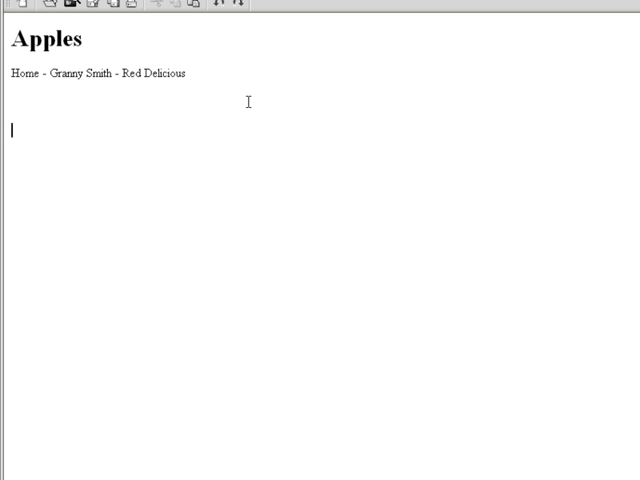
type("asdfjasdlkf")
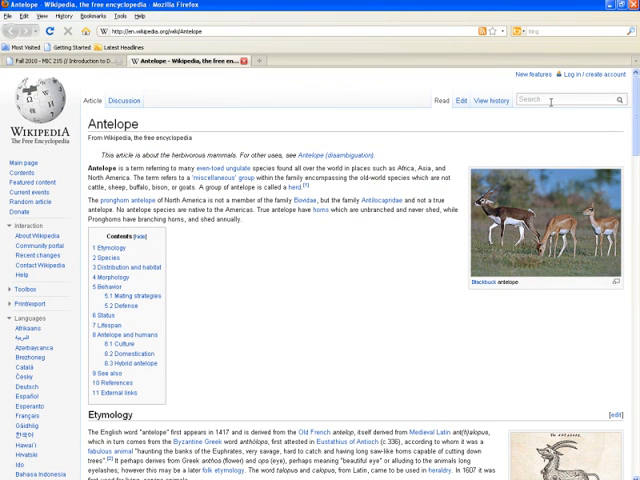
Search Wikipedia for 'apple' and copy the article's introductory paragraphs
type("appl")
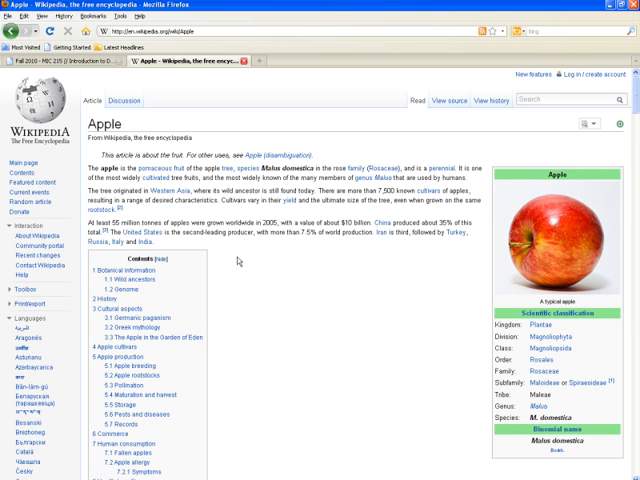
mouse_move(252, 256)
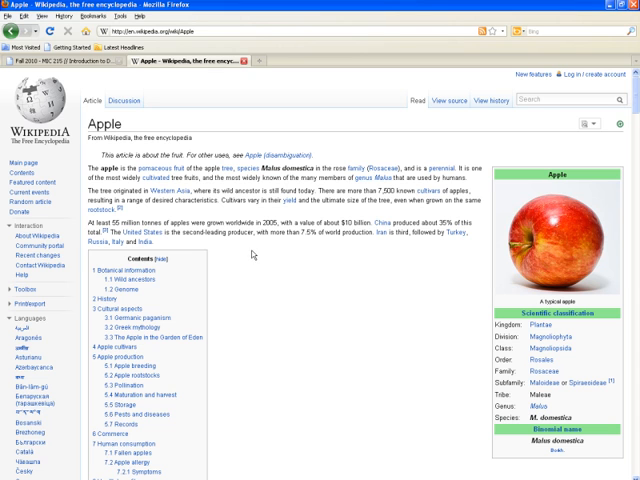
mouse_move(252, 252)
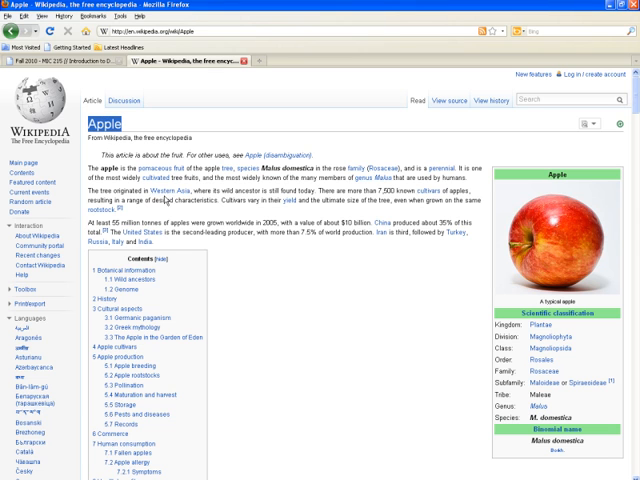
mouse_move(250, 262)
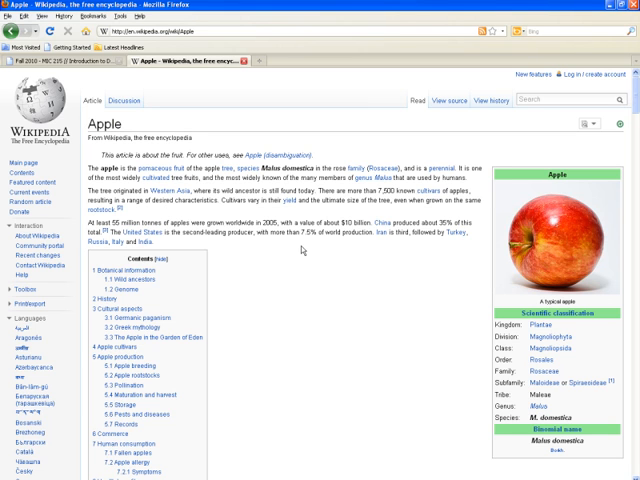
mouse_move(308, 264)
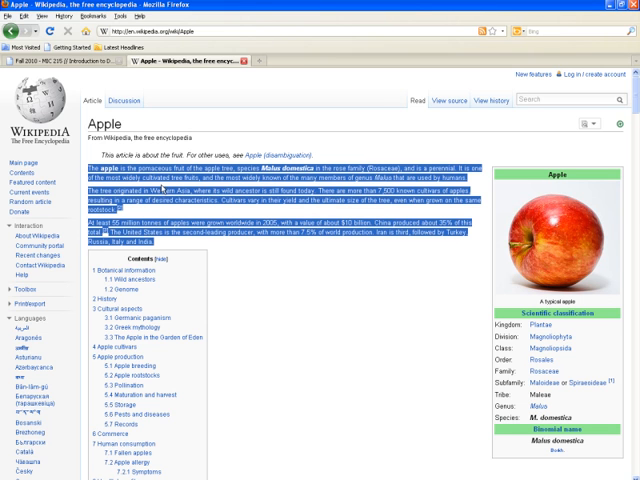
right_click(176, 200)
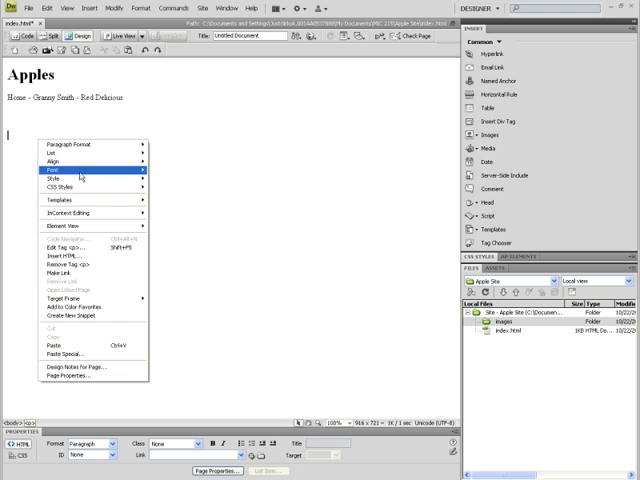
mouse_move(56, 160)
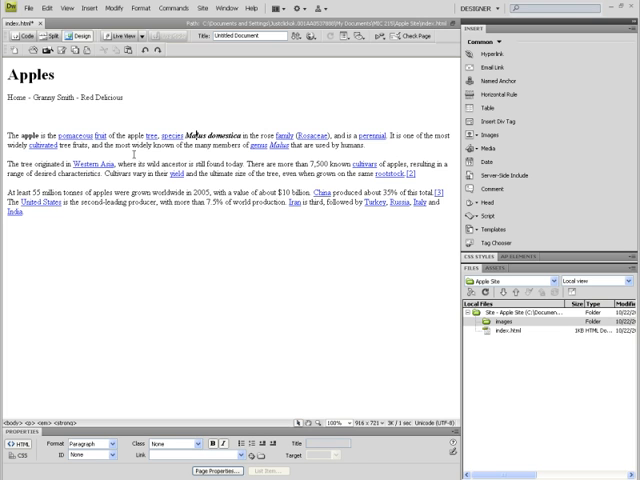
Remove the pasted paragraphs, leaving only the heading and navigation line
double_click(166, 128)
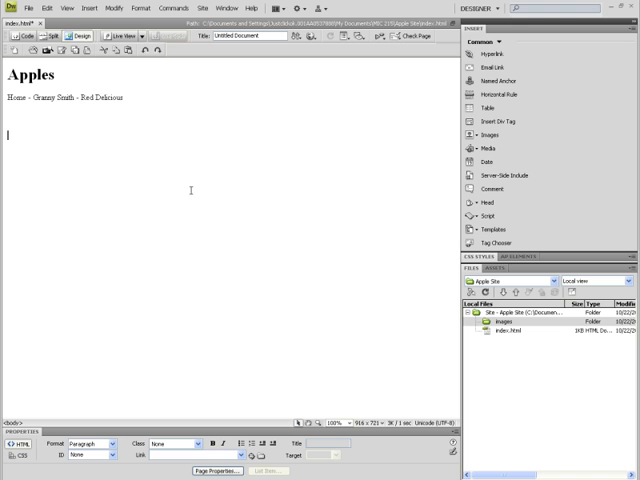
mouse_move(76, 144)
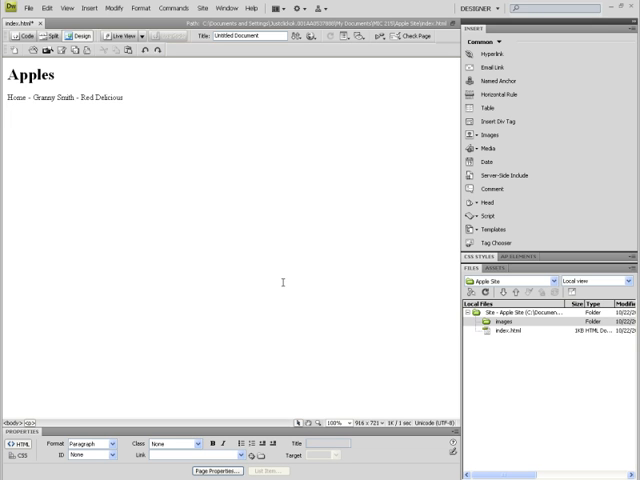
Launch Notepad from Start > All Programs > Accessories to hold the plain text
left_click(10, 470)
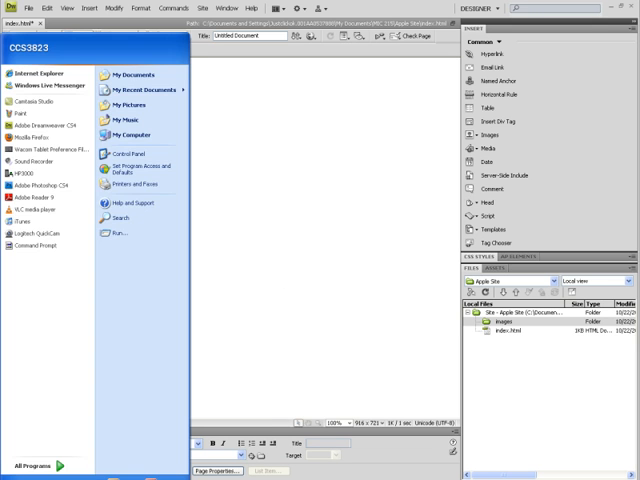
left_click(48, 456)
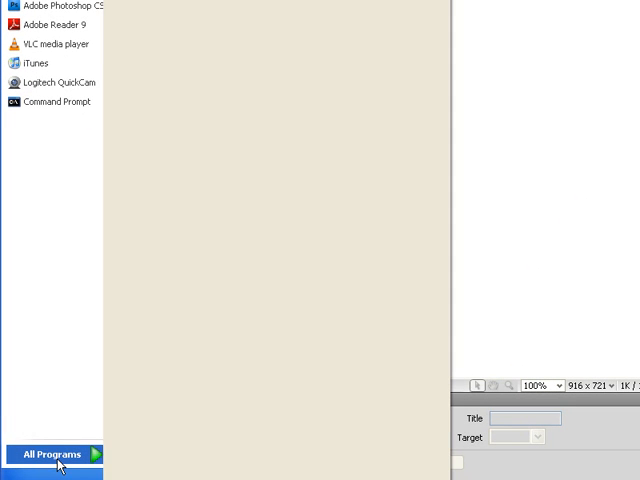
left_click(50, 456)
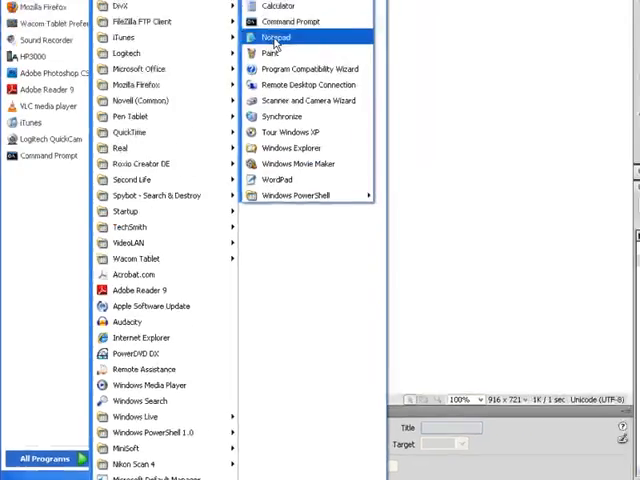
left_click(276, 36)
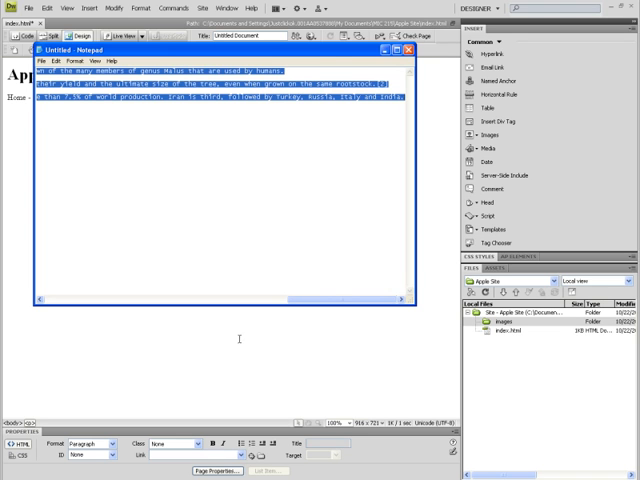
Paste the plain-text paragraphs below the links line and discard the Notepad note unsaved
left_click(412, 48)
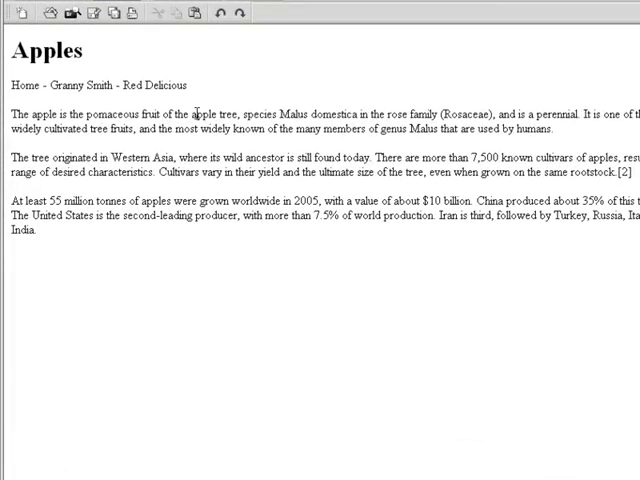
mouse_move(324, 224)
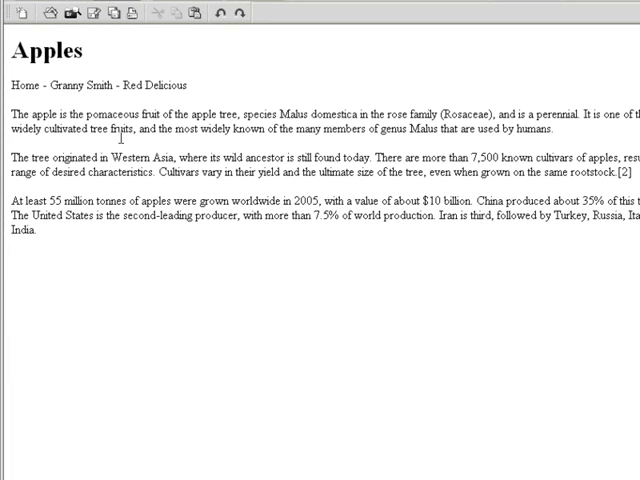
mouse_move(236, 236)
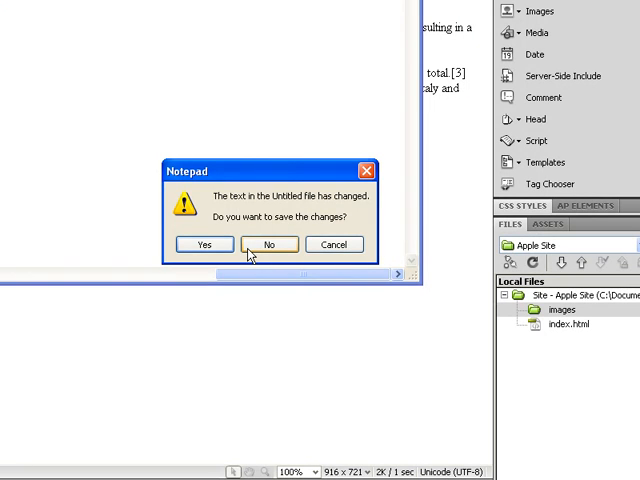
mouse_move(266, 252)
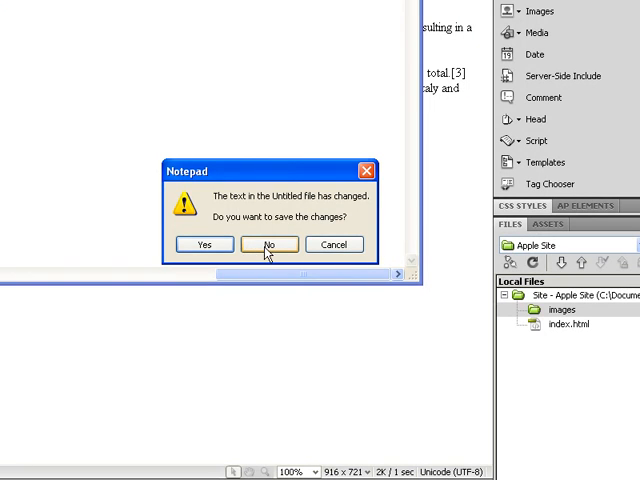
left_click(268, 244)
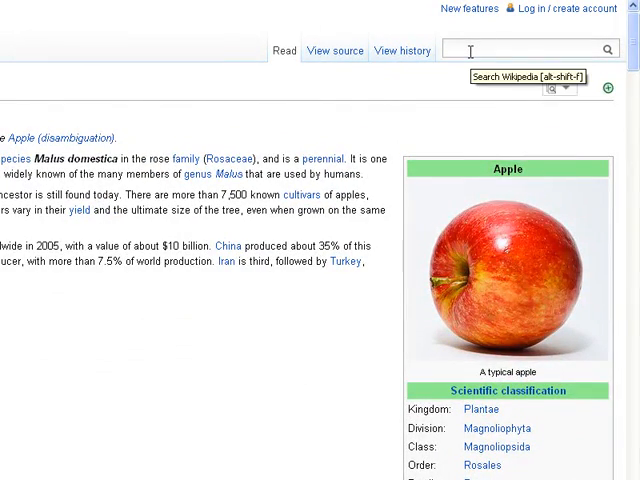
Search Wikipedia for 'granny smith' and open the apple photo's file page
type("granny sm")
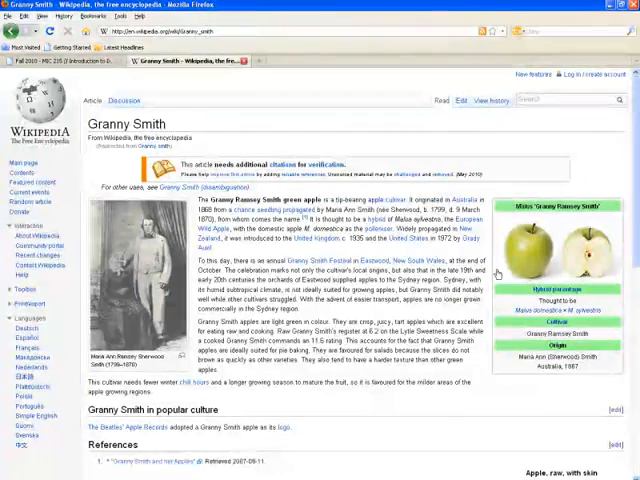
left_click(556, 240)
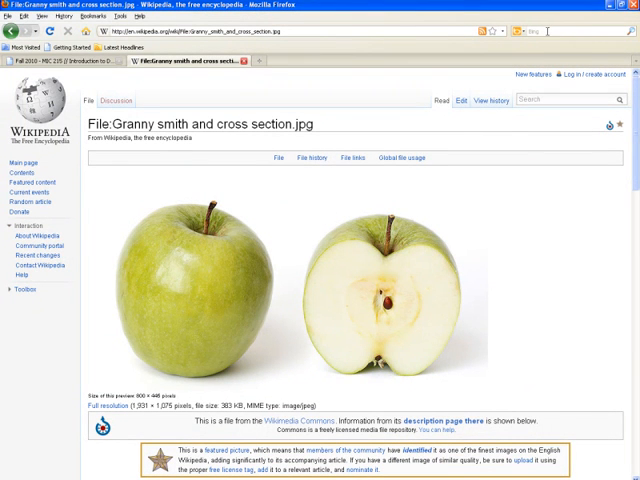
mouse_move(544, 30)
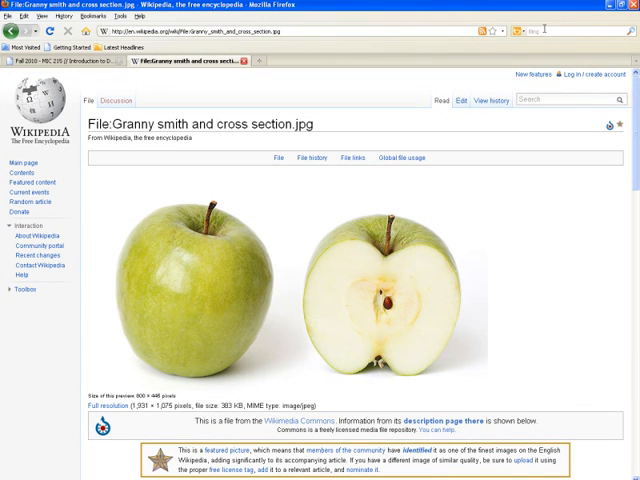
mouse_move(422, 208)
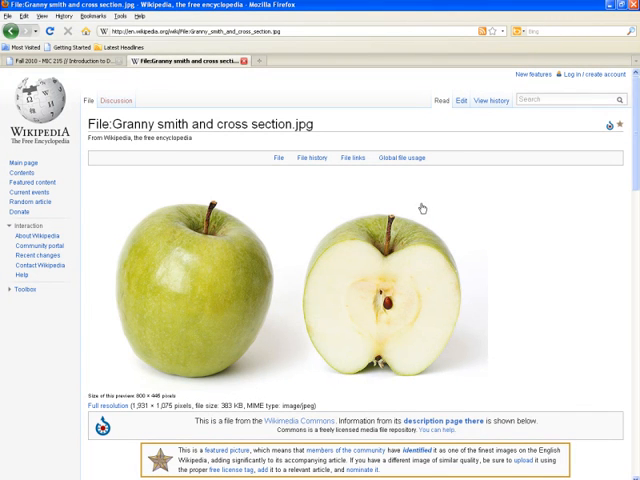
mouse_move(224, 314)
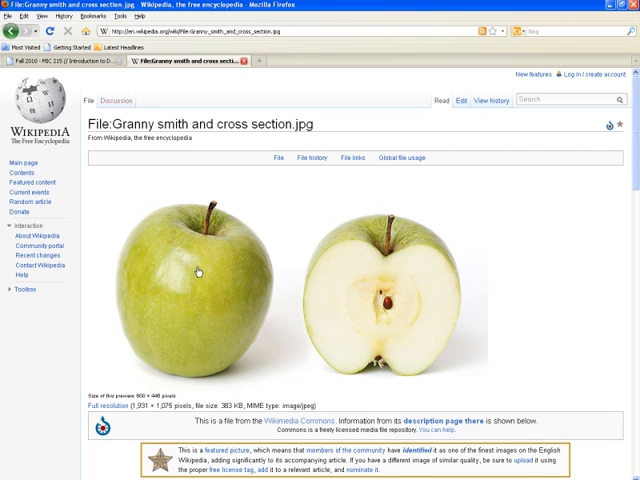
mouse_move(218, 264)
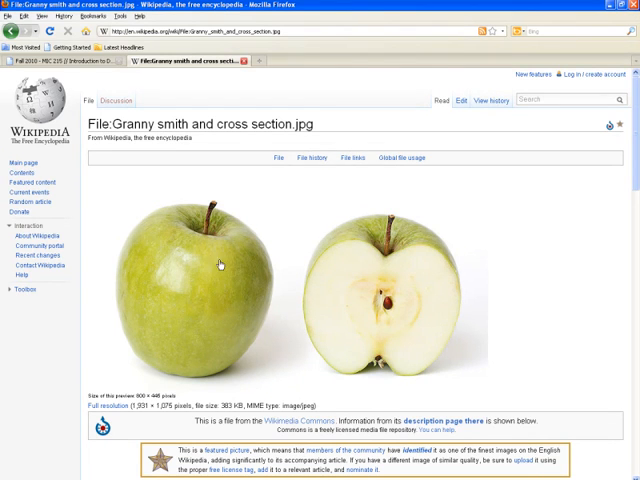
mouse_move(216, 268)
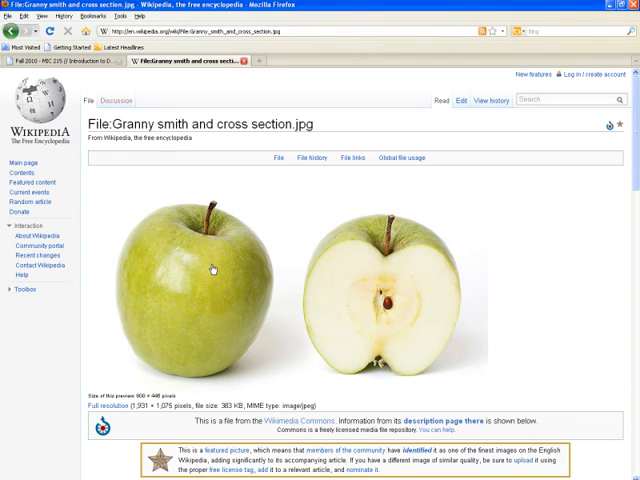
mouse_move(200, 264)
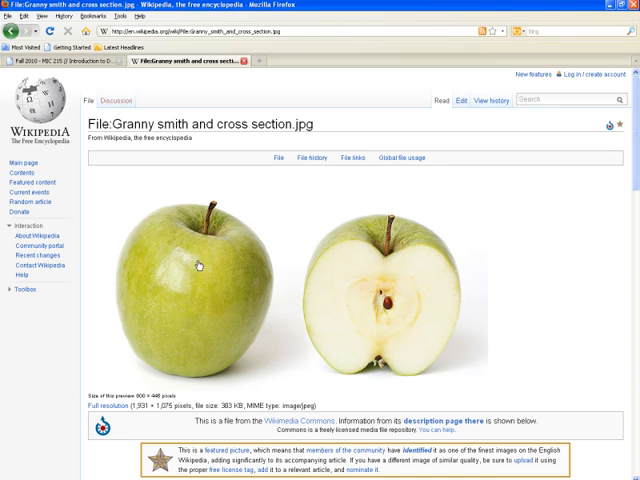
mouse_move(196, 268)
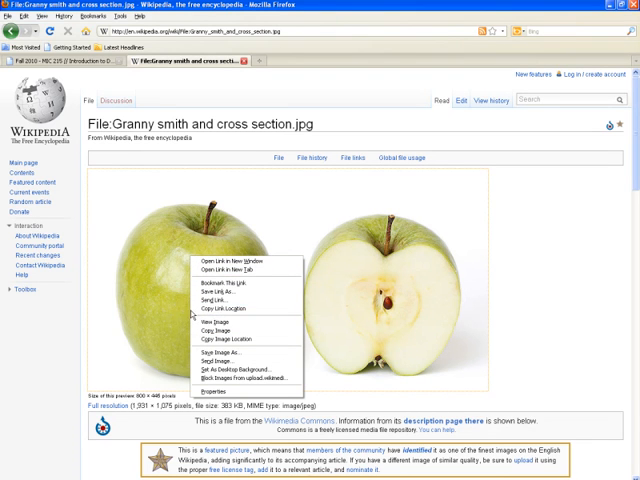
mouse_move(224, 300)
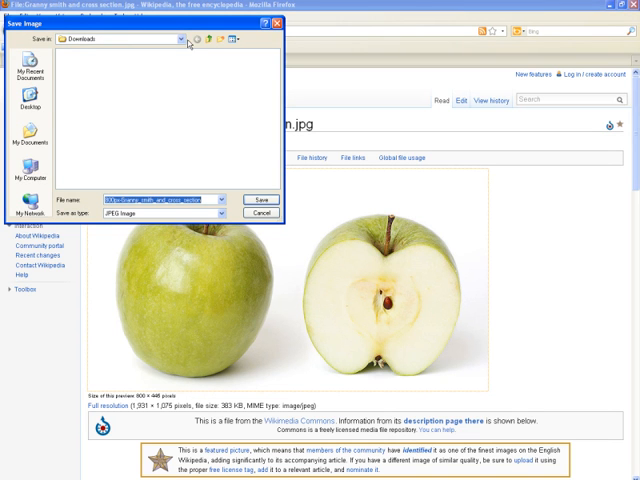
mouse_move(50, 48)
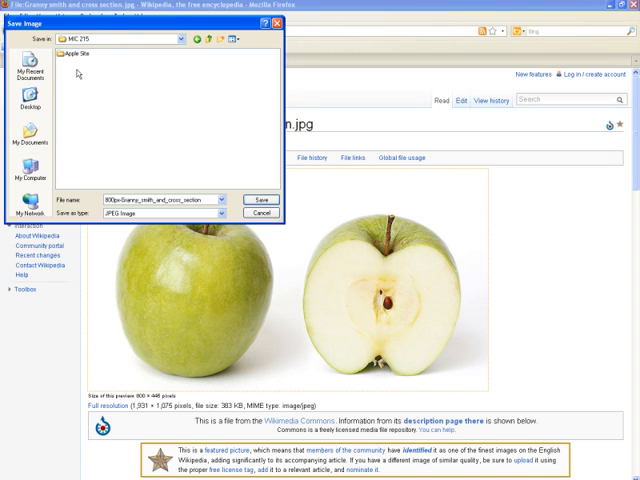
Save the Granny Smith photo into the Apple Site images folder
left_click(76, 52)
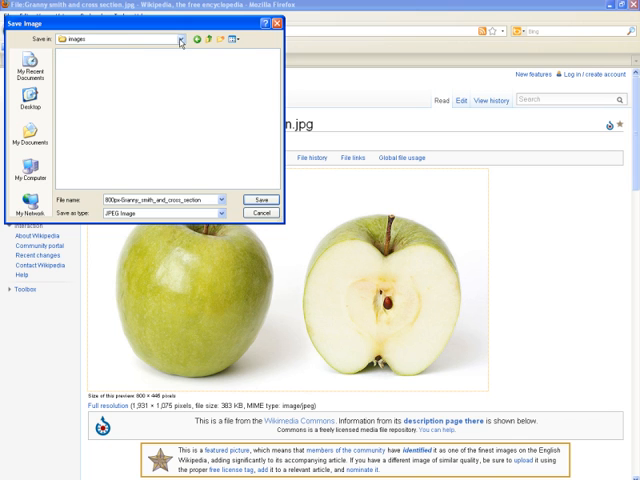
left_click(180, 40)
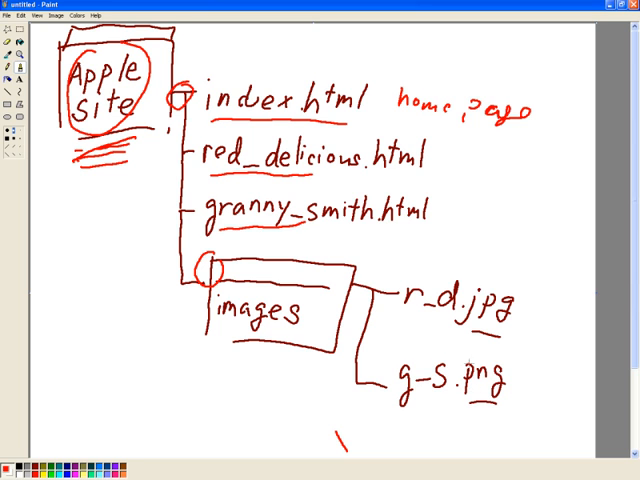
Scroll and pan around the Paint site sketch to check image file names
scroll("down", 3)
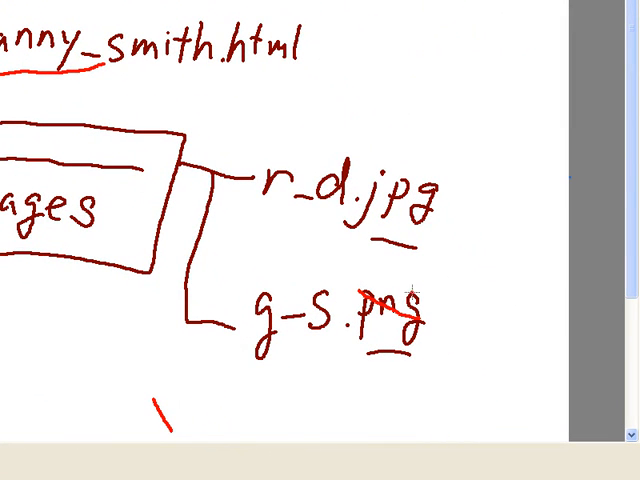
left_click_drag(360, 340, 416, 296)
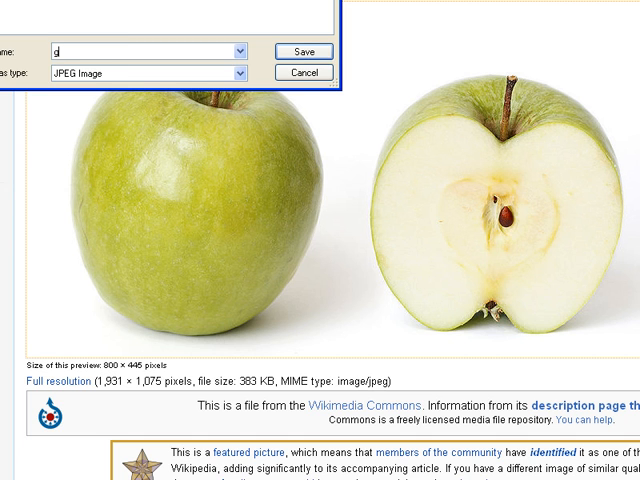
Name the Granny Smith photo g_s.jpg and save it into the site's images folder
type("g_")
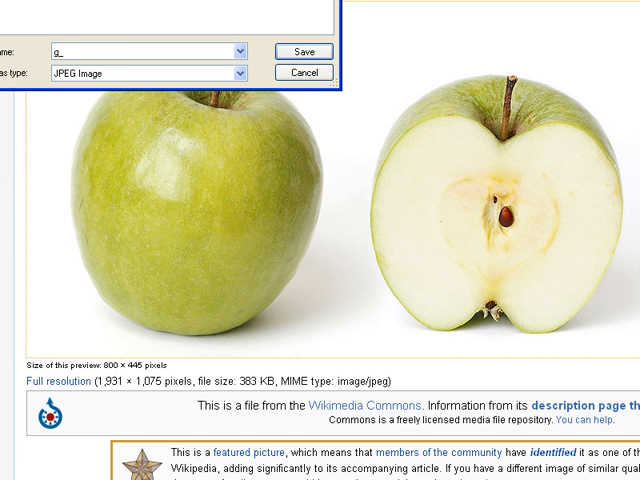
type("a")
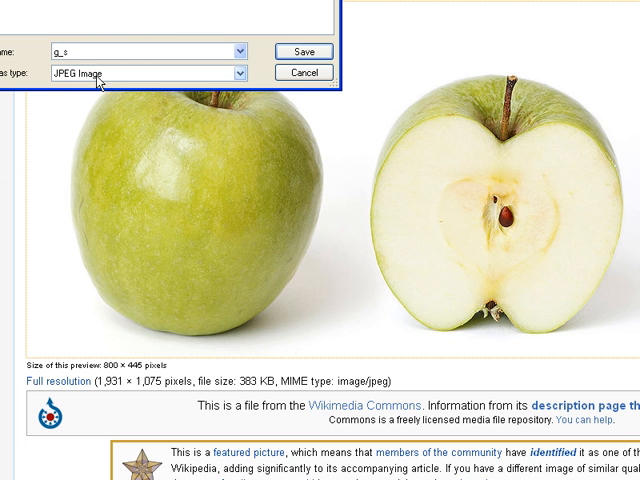
type(".jpg")
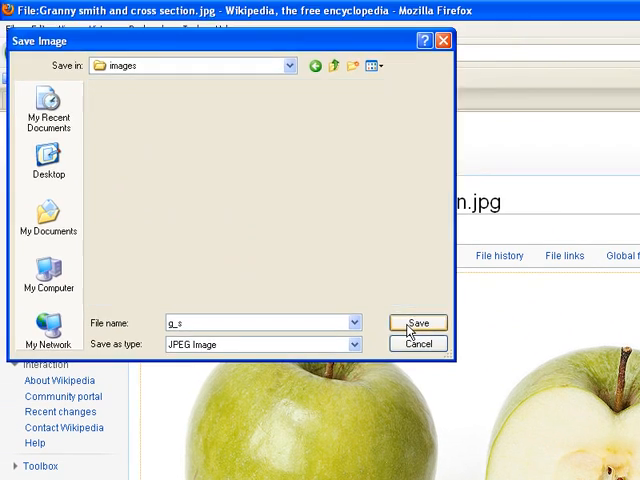
left_click(416, 322)
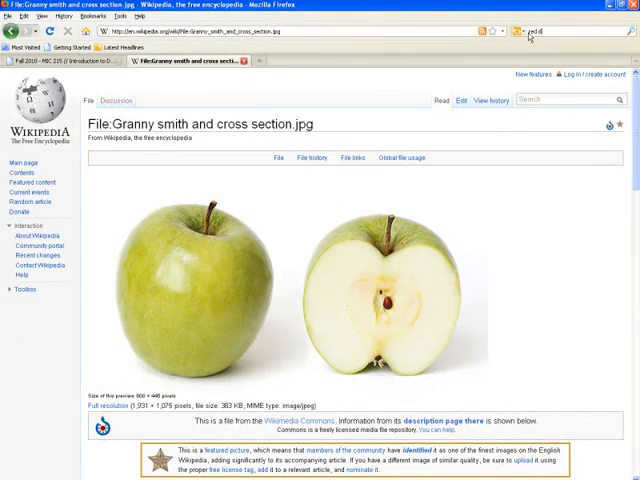
Search Bing Images for 'red delicious' and bring up a full-size red apple picture
type("red delicious")
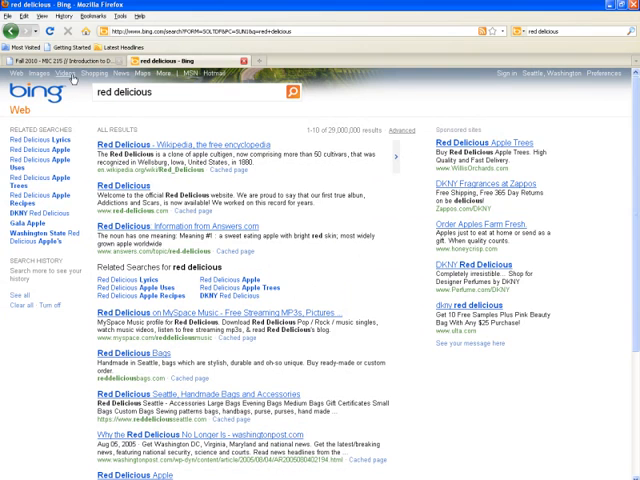
left_click(36, 74)
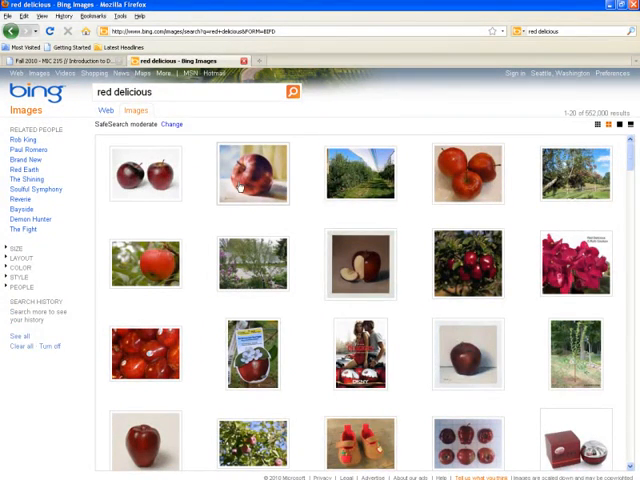
left_click(252, 176)
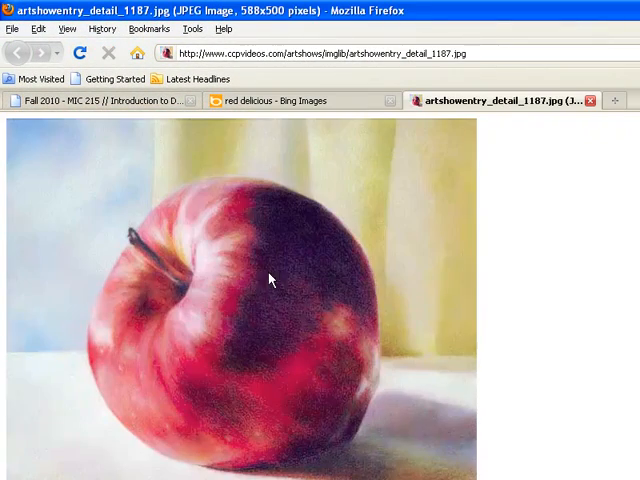
Save the red apple picture as r_d.jpg in the images folder and dismiss the Downloads list
right_click(270, 280)
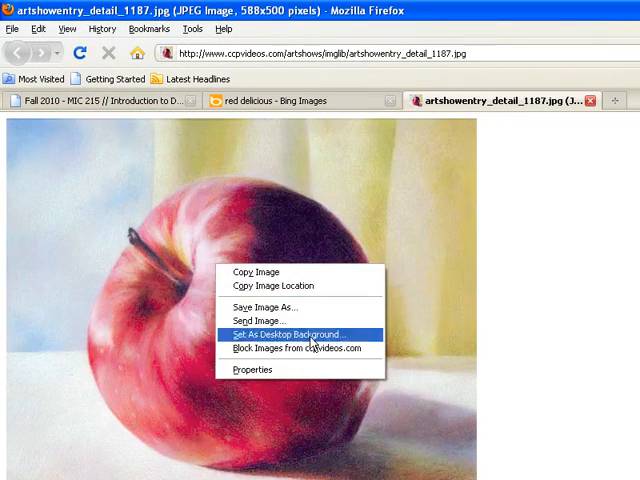
mouse_move(270, 308)
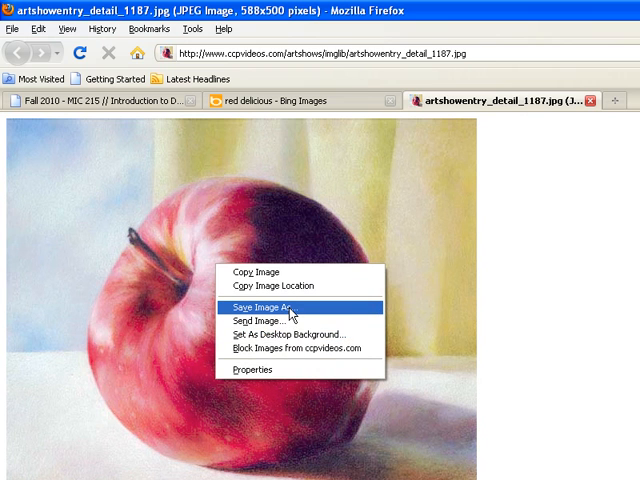
left_click(268, 308)
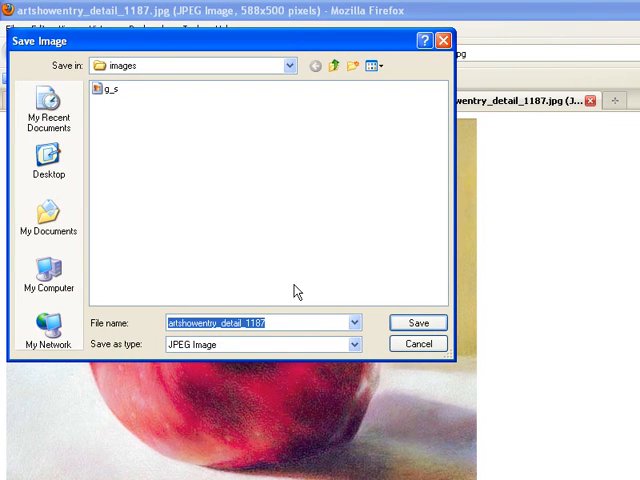
type("r")
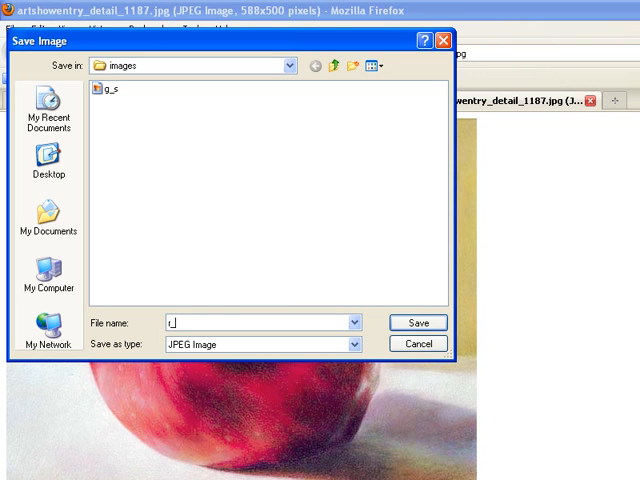
type("_d")
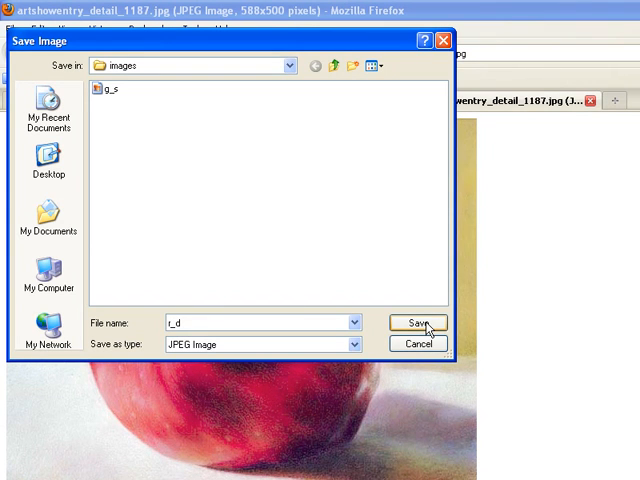
left_click(416, 322)
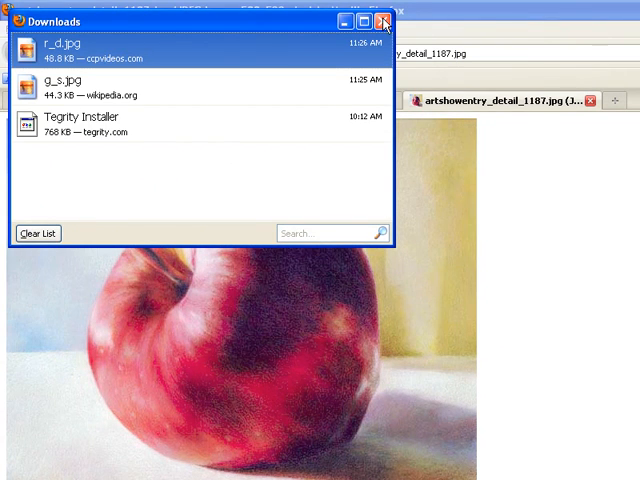
left_click(380, 20)
type("Granny")
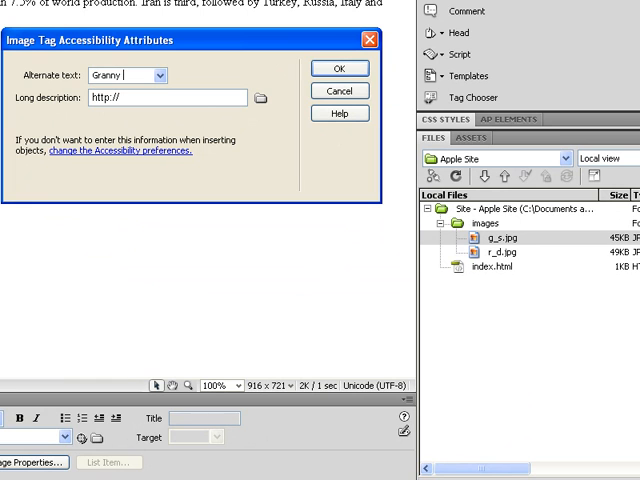
Finish the alternate text as 'Granny Smith' and confirm the inserted g_s.jpg image
type("Smith")
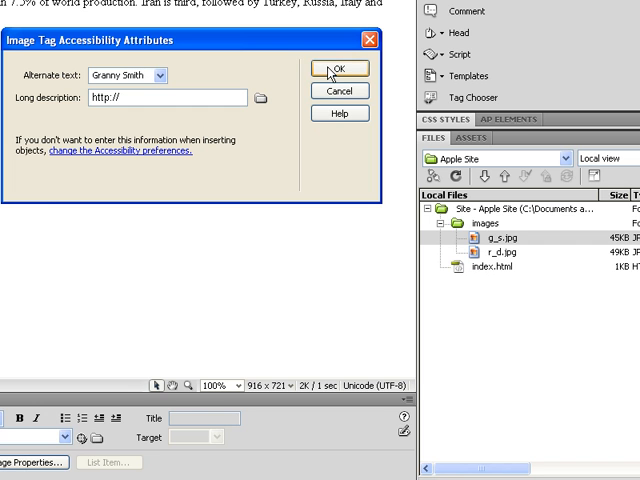
left_click(340, 68)
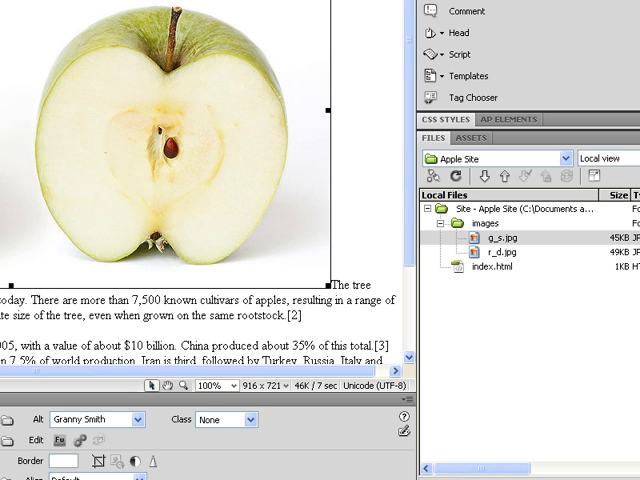
mouse_move(504, 246)
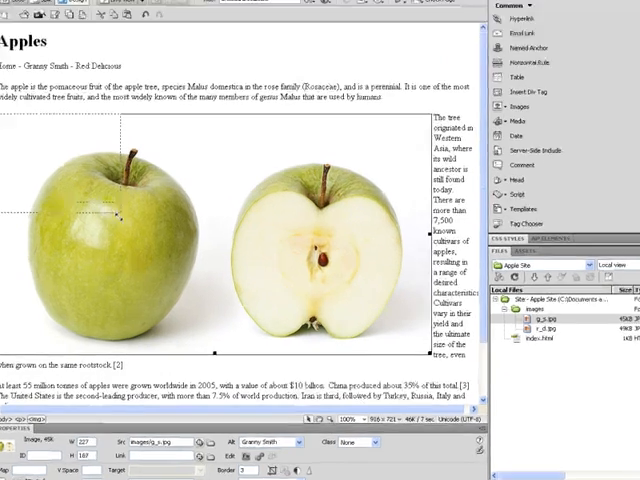
Scroll down the page and select the word Granny in the links line
scroll("down", 3)
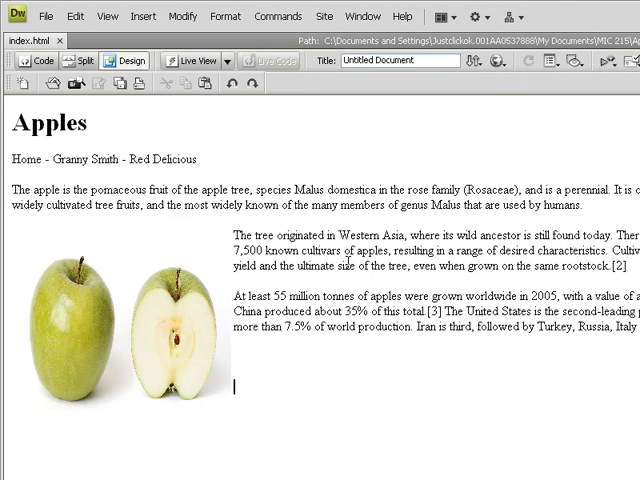
double_click(68, 160)
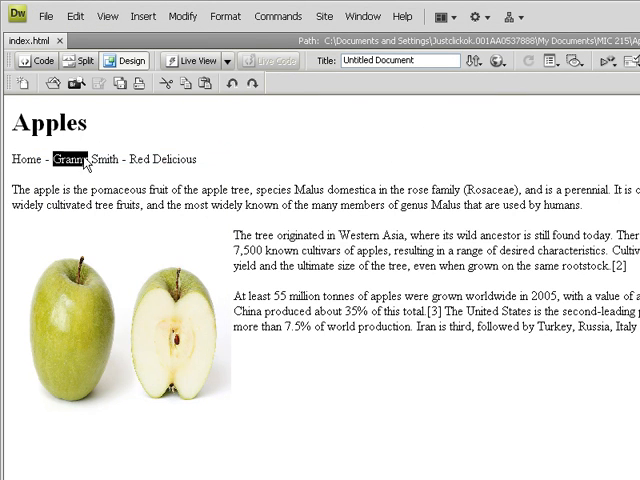